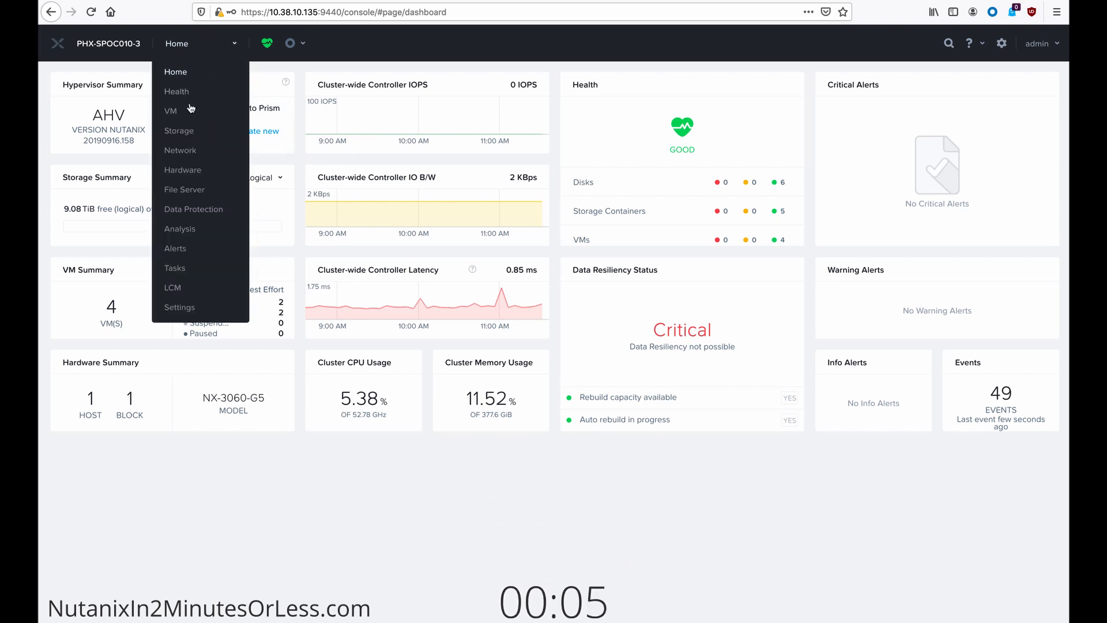
Step: Go to Storage and show the SQL_storage container's details in the Table view
left_click(179, 130)
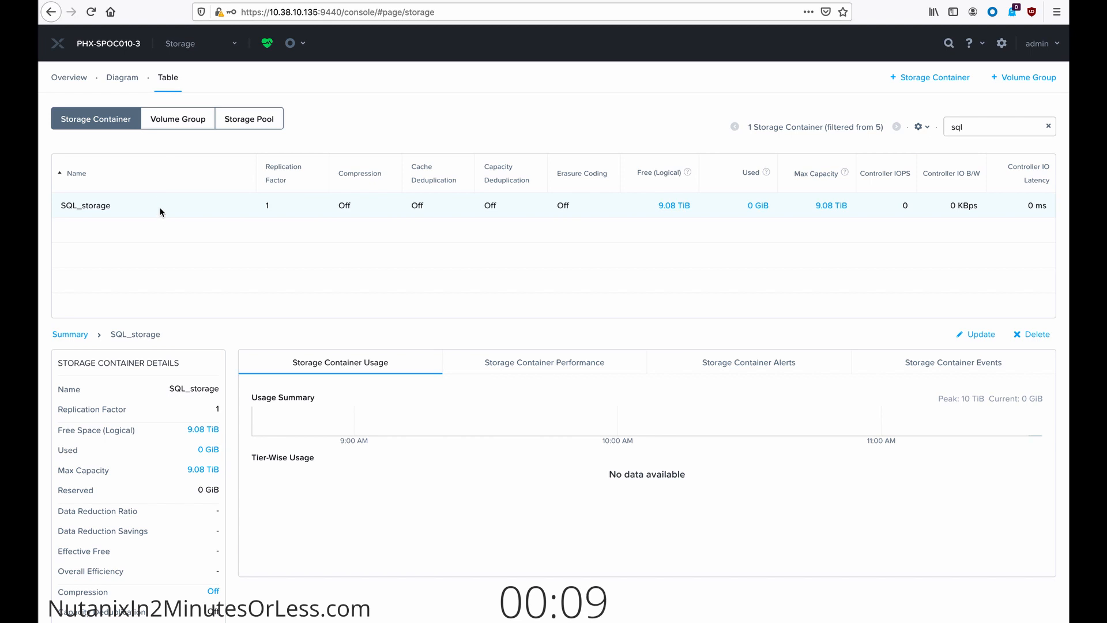
left_click(85, 206)
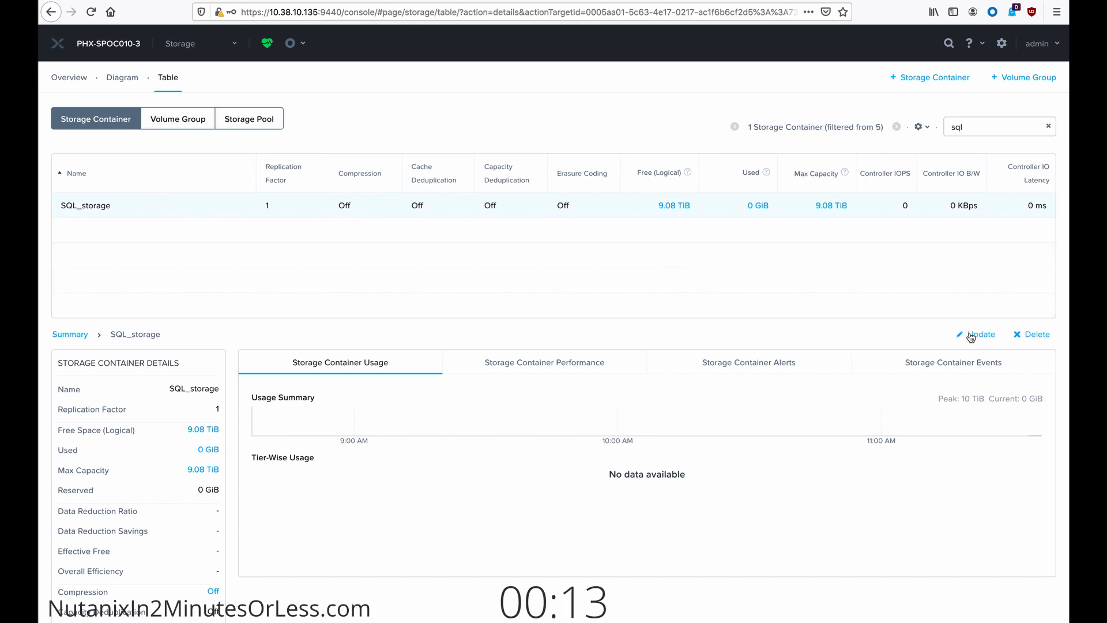
Step: Begin updating SQL_storage and expand Advanced Settings down to the Compression option
left_click(981, 334)
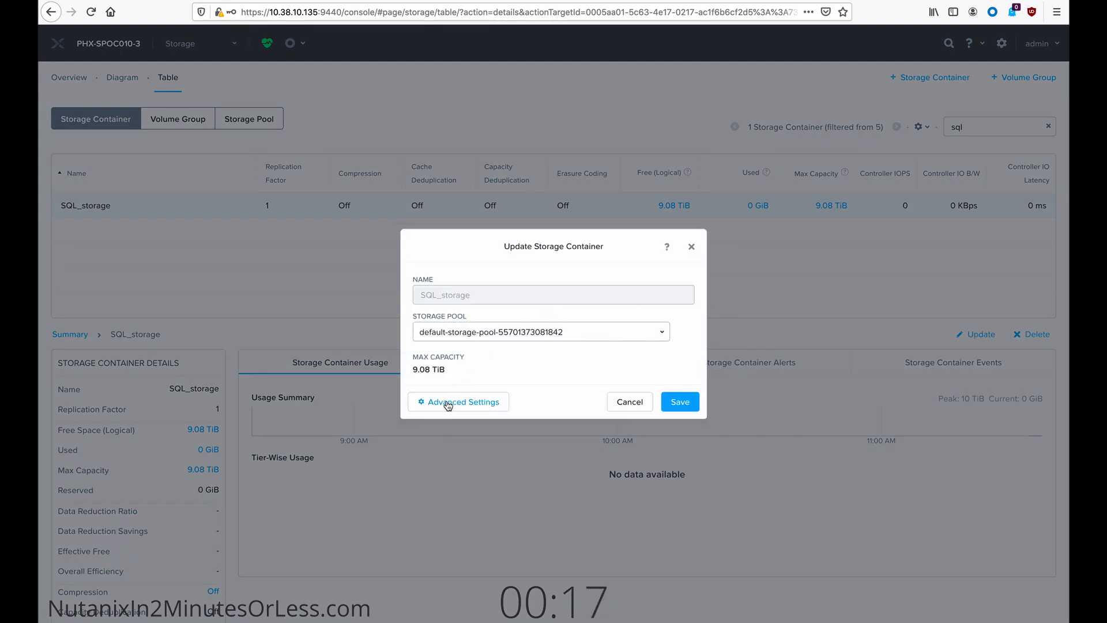
left_click(458, 401)
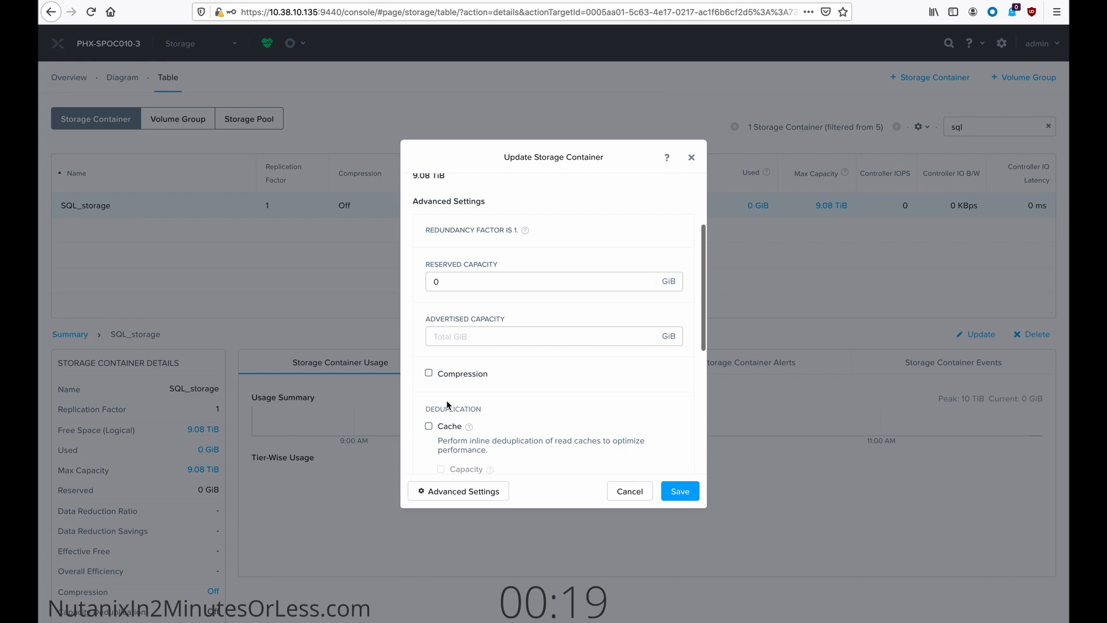
scroll("down", 3)
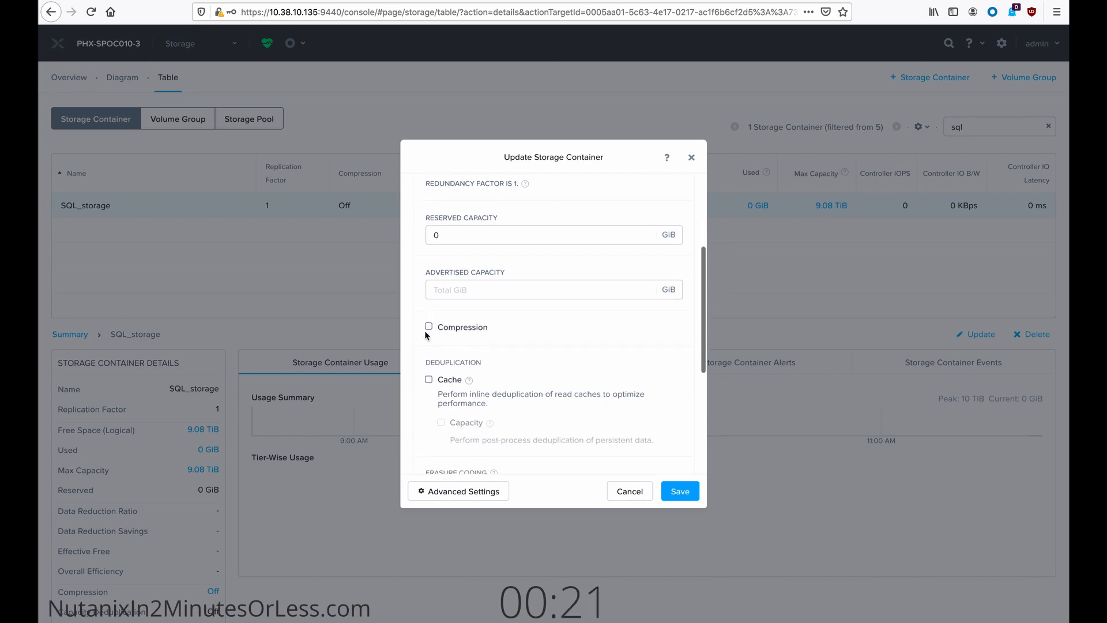
Step: Enable post-process compression with a 60-minute delay for SQL_storage
left_click(429, 326)
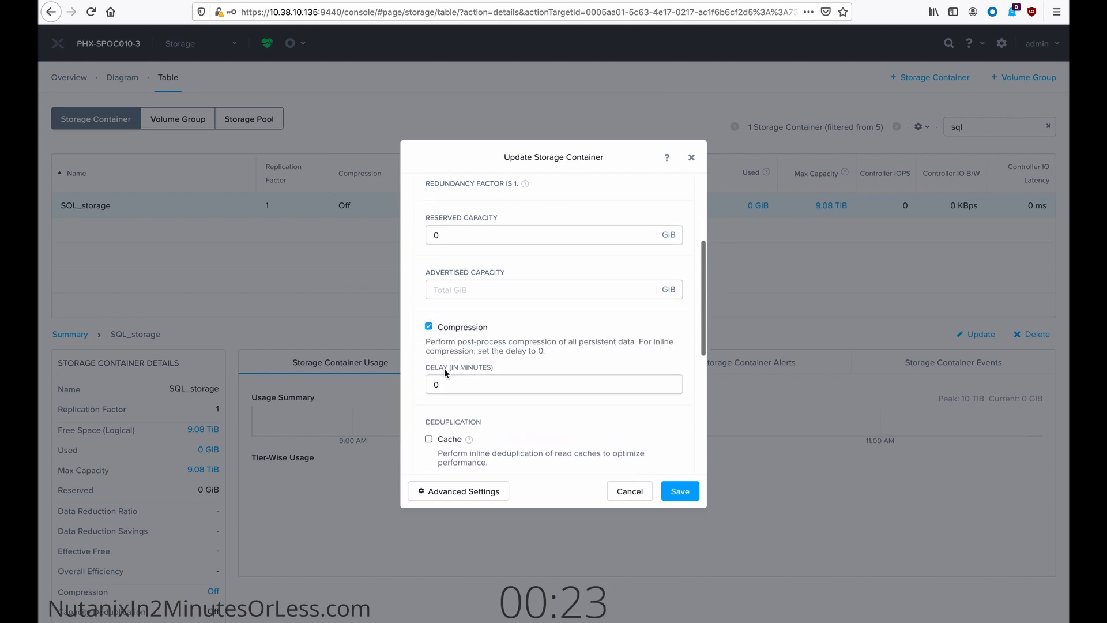
left_click(552, 384)
type("60")
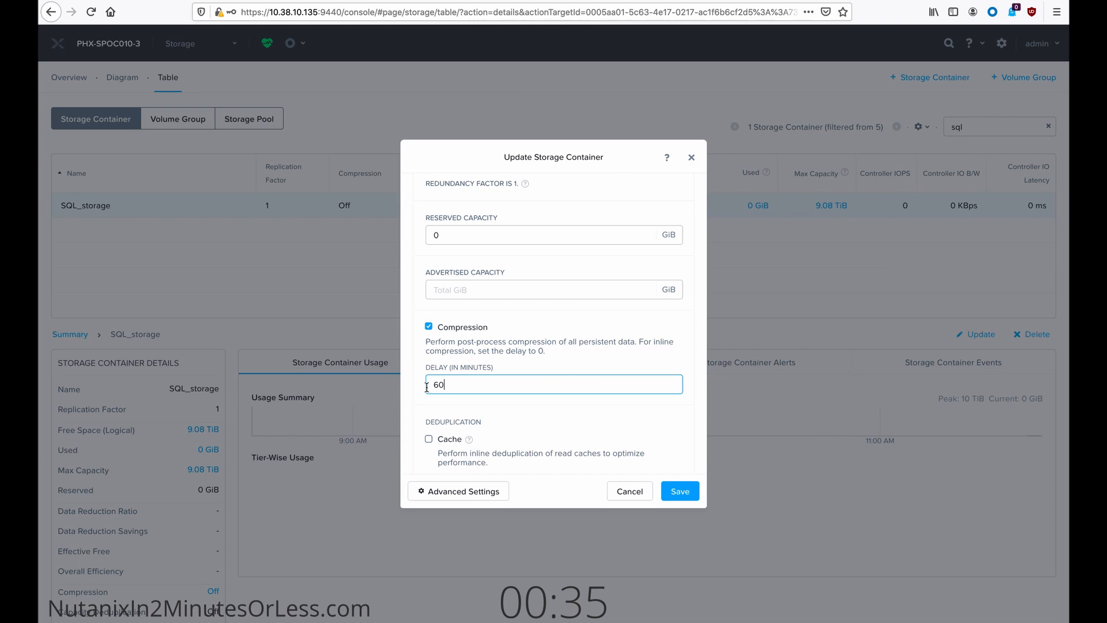
mouse_move(474, 391)
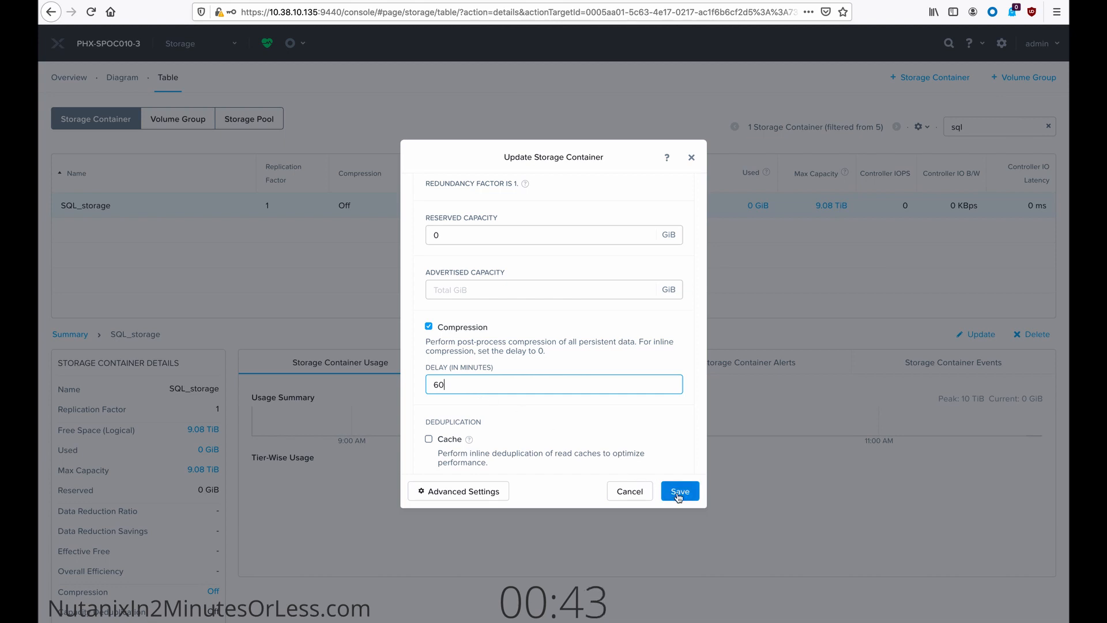
Step: Save the update so SQL_storage's Compression column reads On (60 min)
left_click(678, 491)
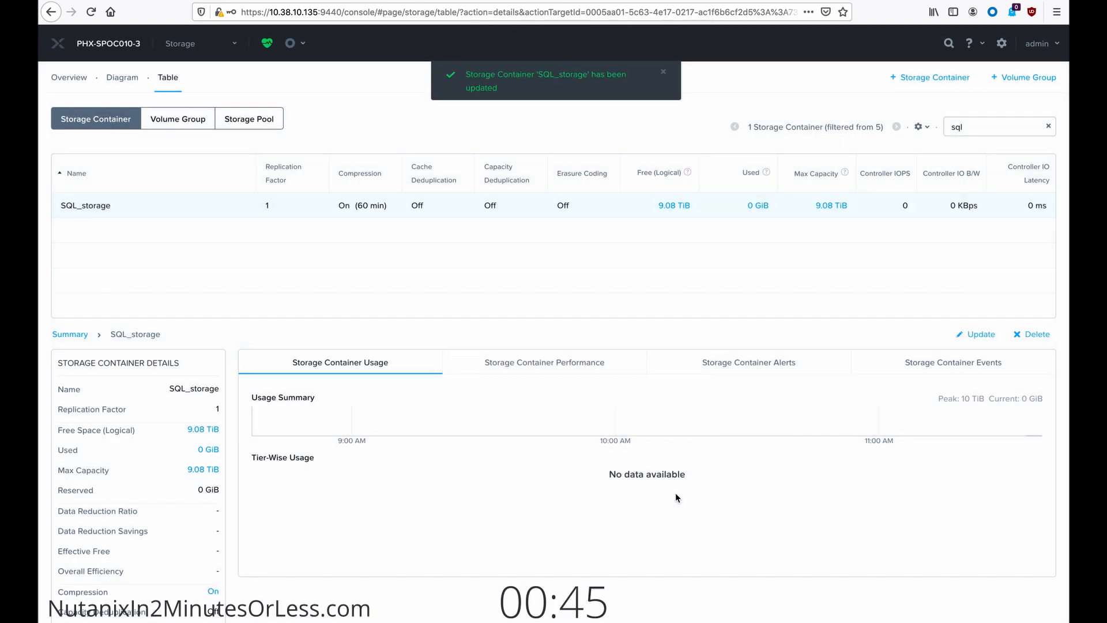
mouse_move(339, 201)
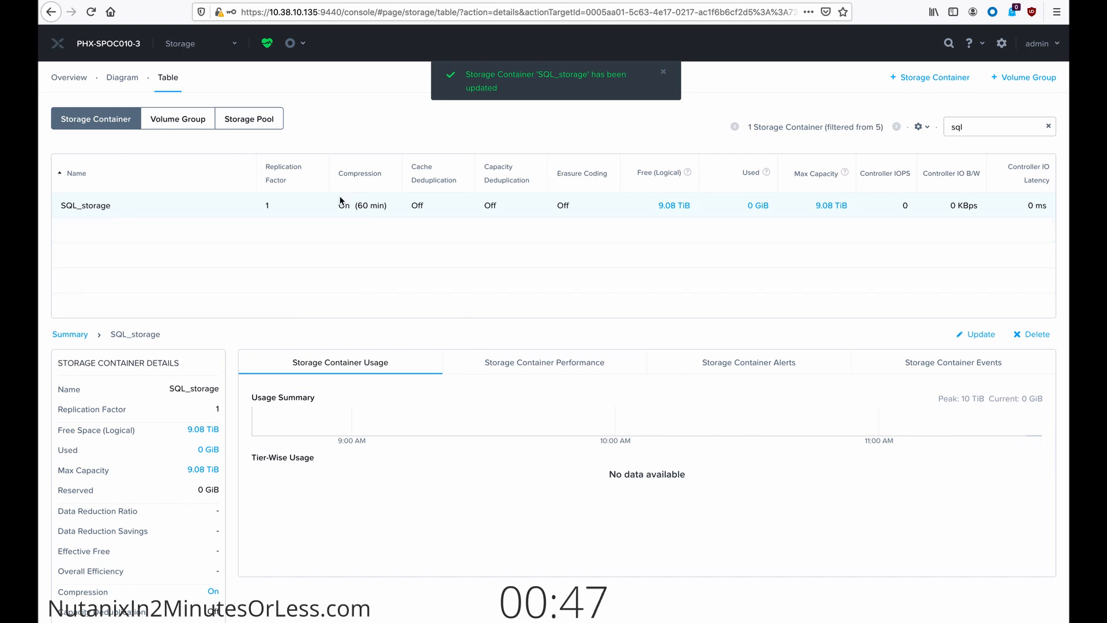
mouse_move(379, 212)
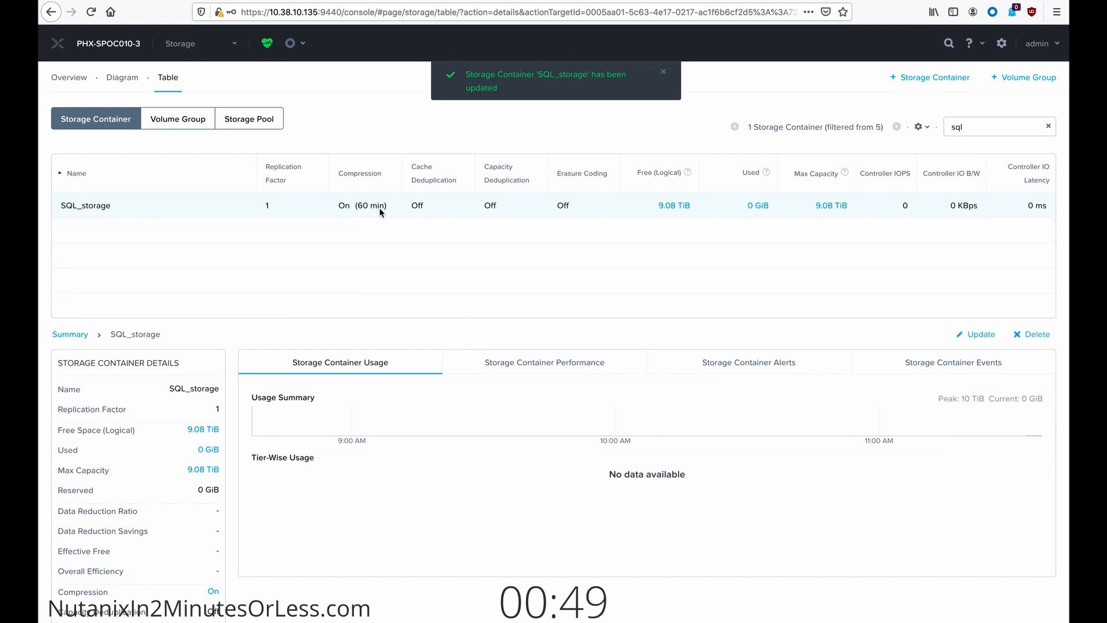
mouse_move(366, 218)
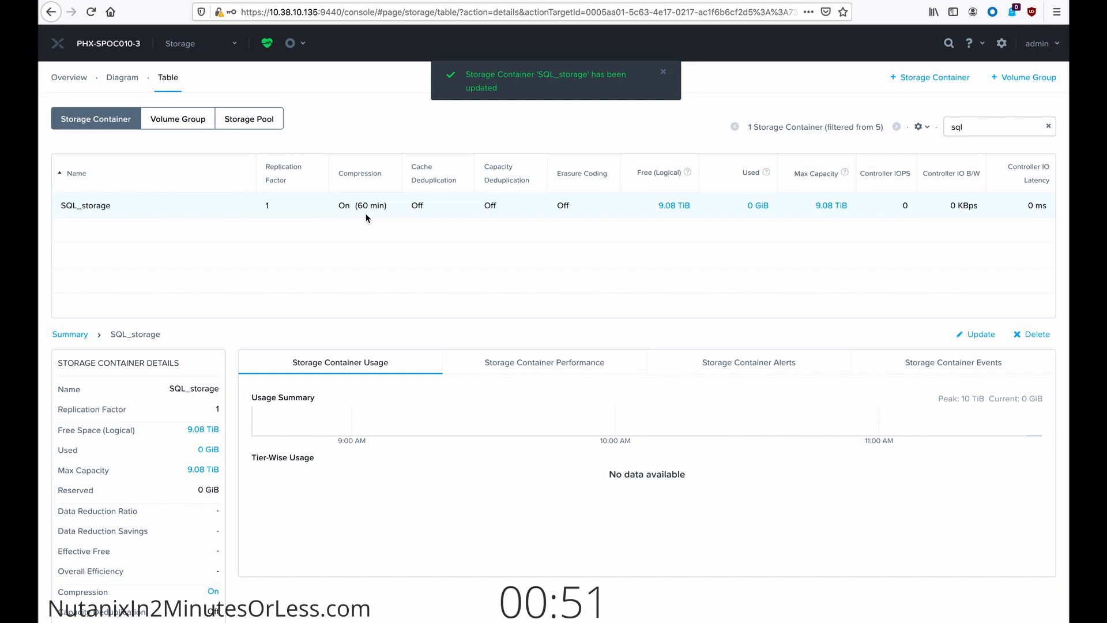